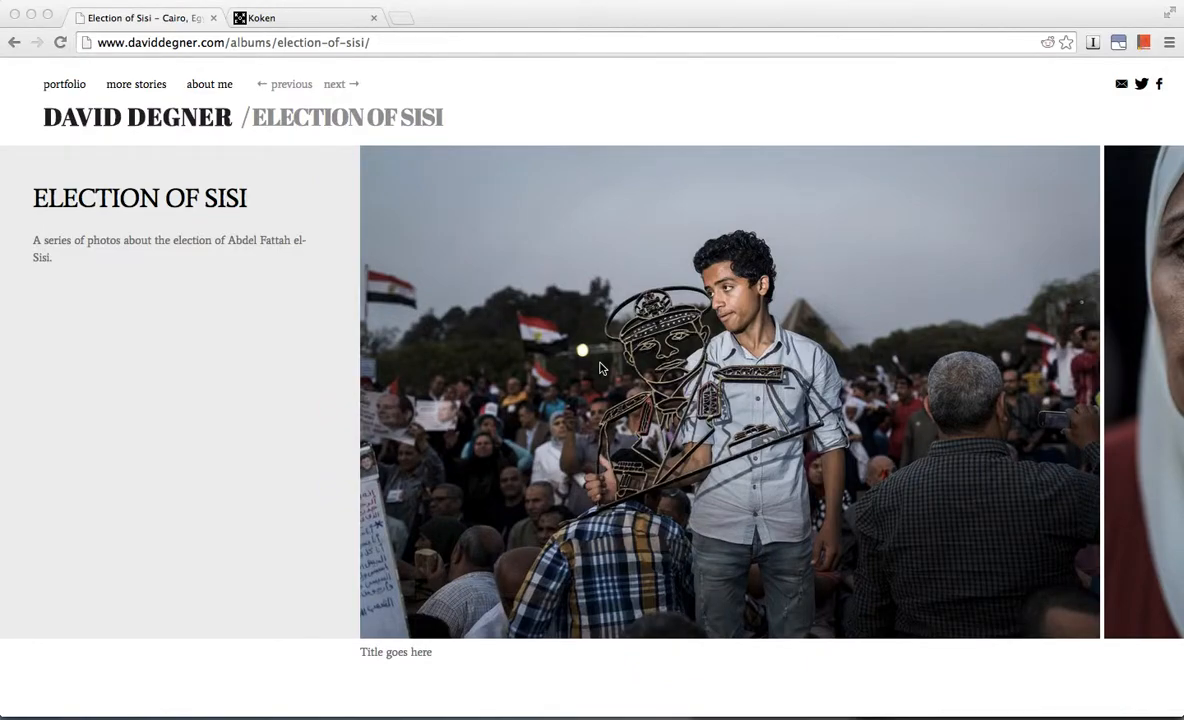
pyautogui.moveTo(408, 626)
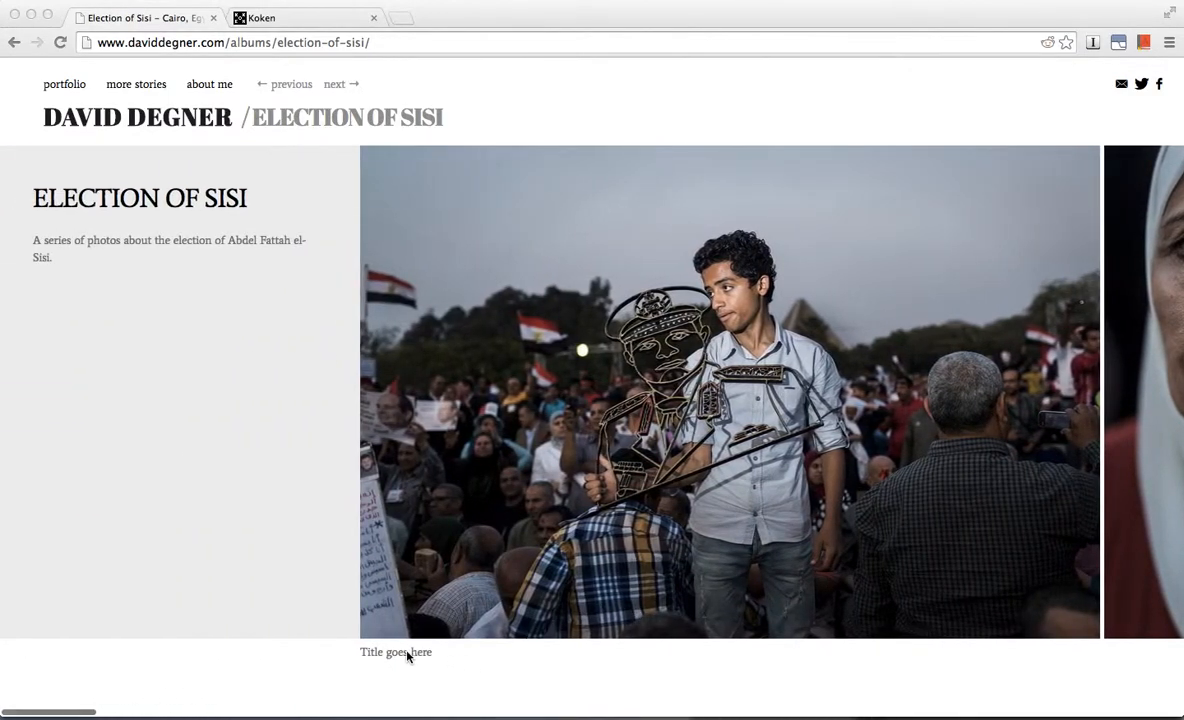
pyautogui.moveTo(374, 662)
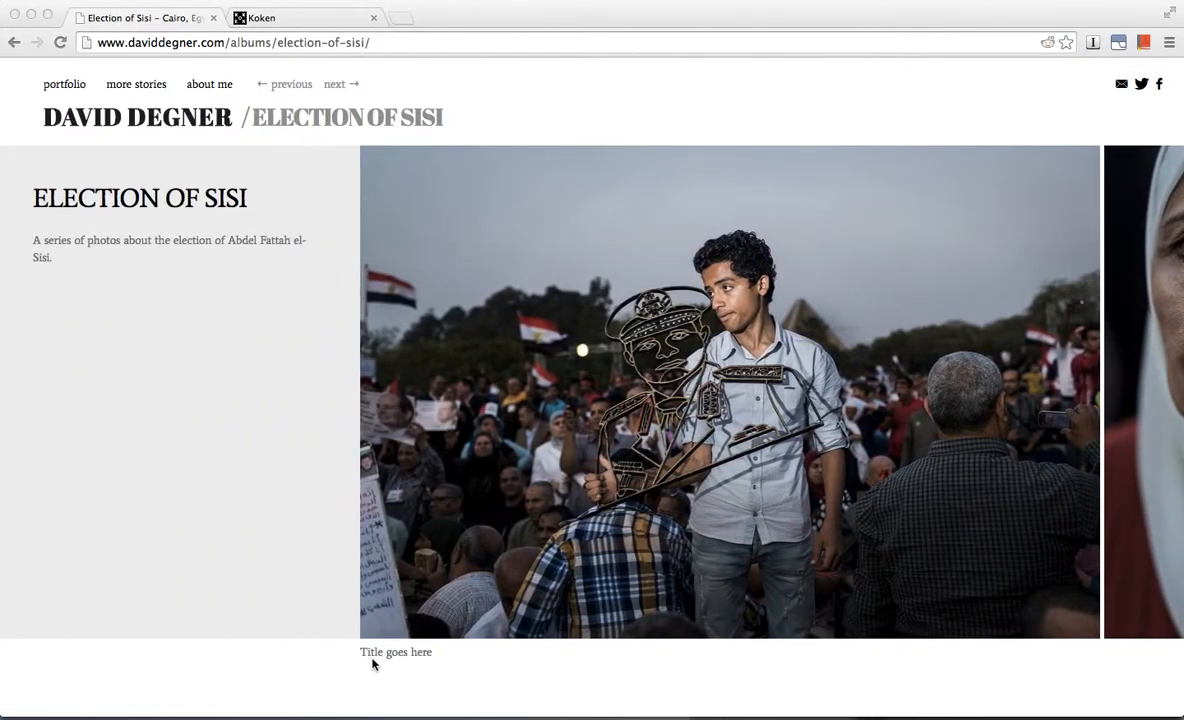
pyautogui.moveTo(330, 253)
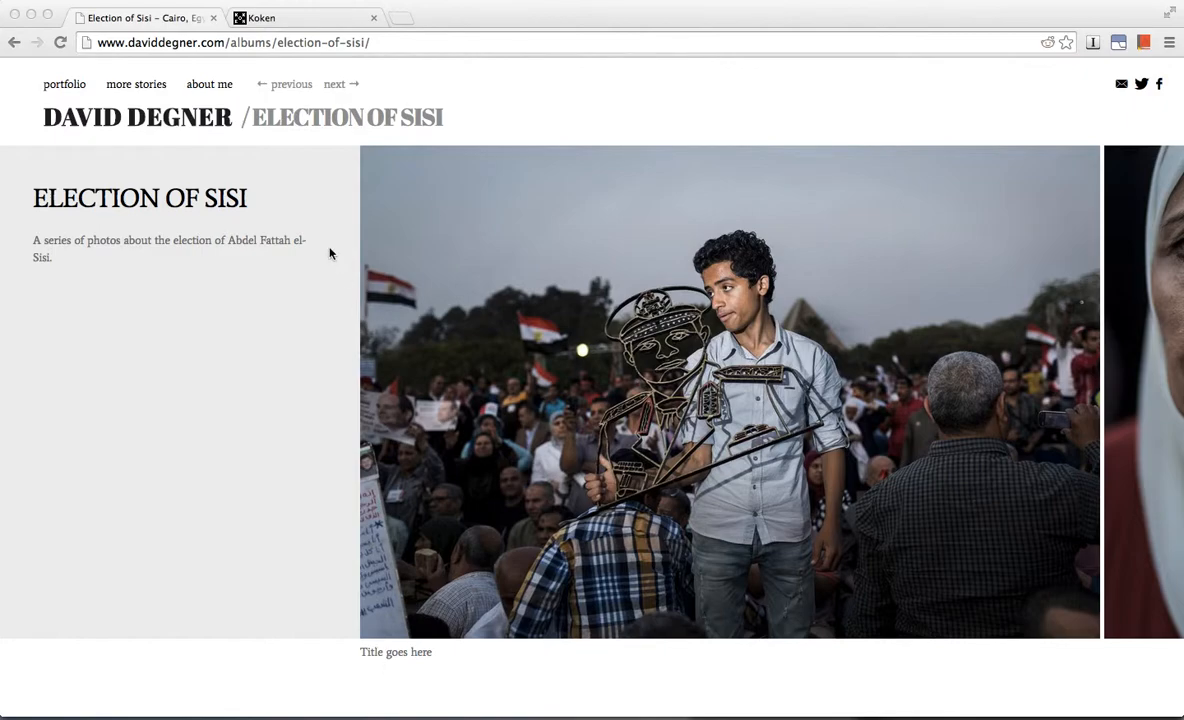
# Browse into the storage folder's themes directory on the server in Cyberduck
pyautogui.click(307, 18)
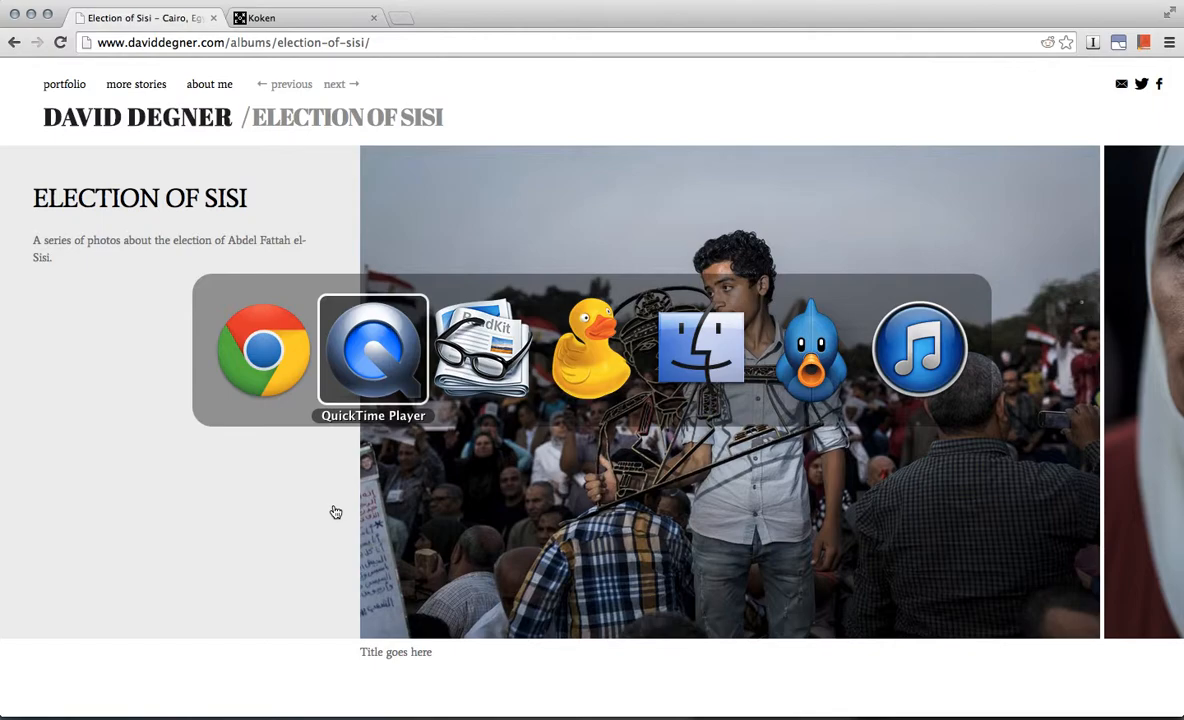
pyautogui.moveTo(591, 349)
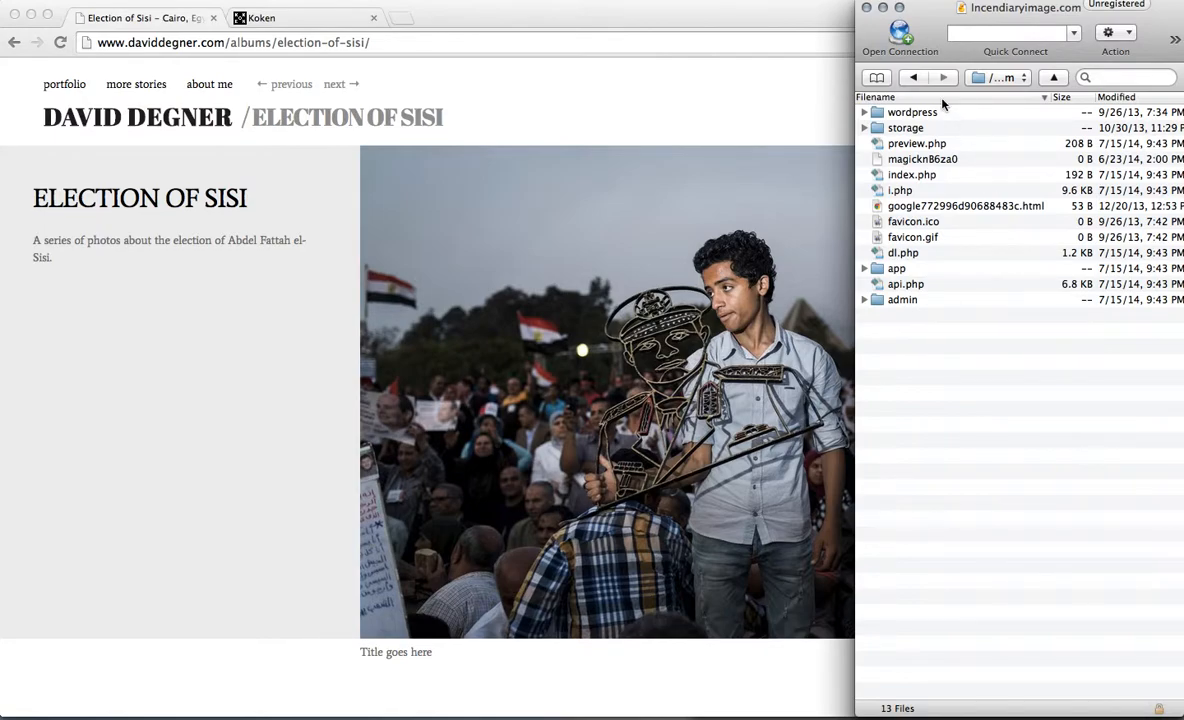
pyautogui.moveTo(620, 89)
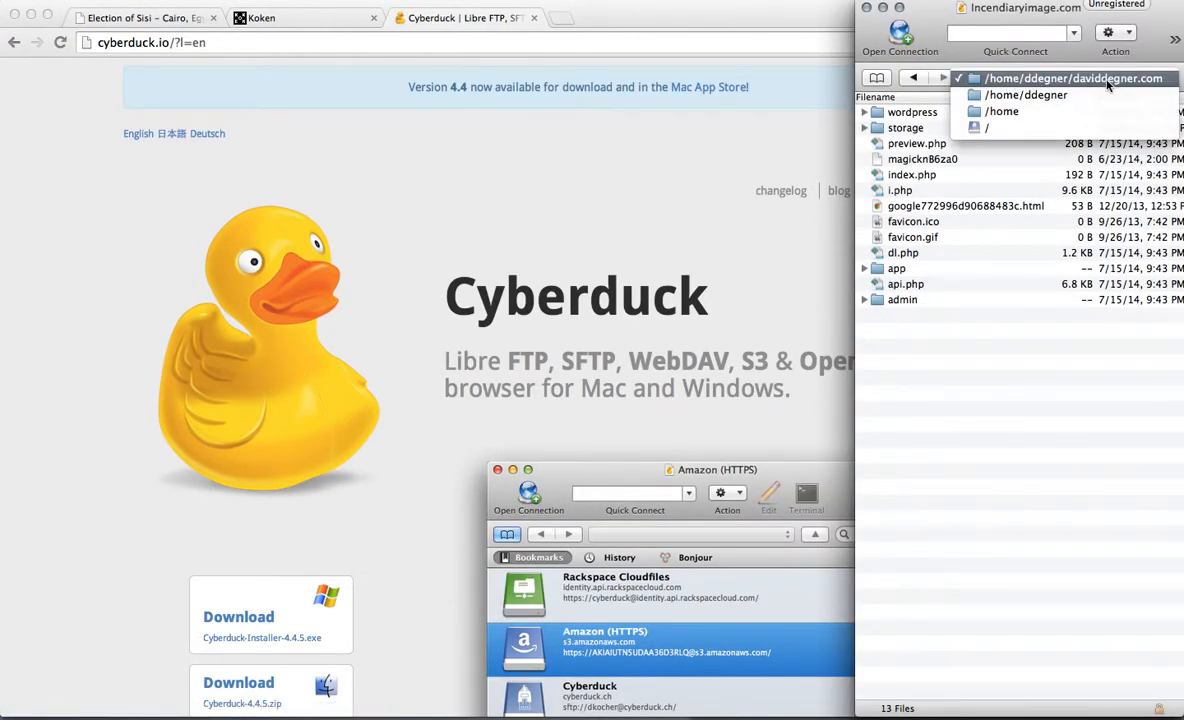
pyautogui.moveTo(1115, 85)
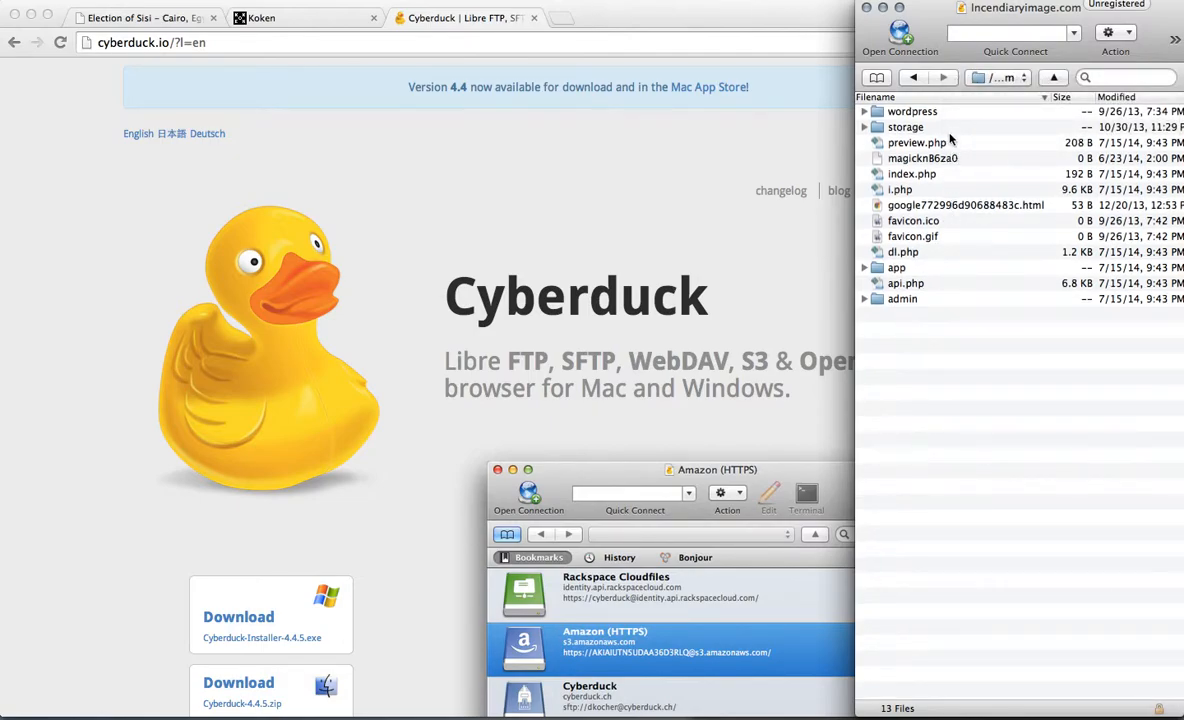
pyautogui.moveTo(971, 155)
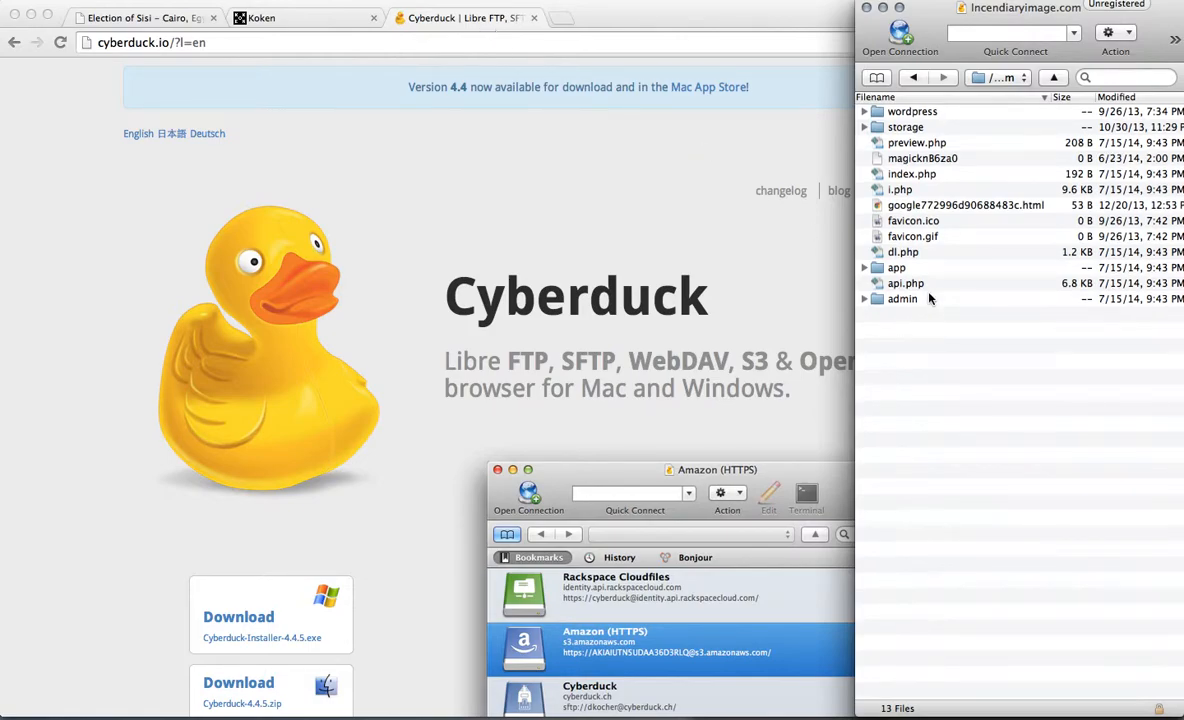
pyautogui.click(905, 126)
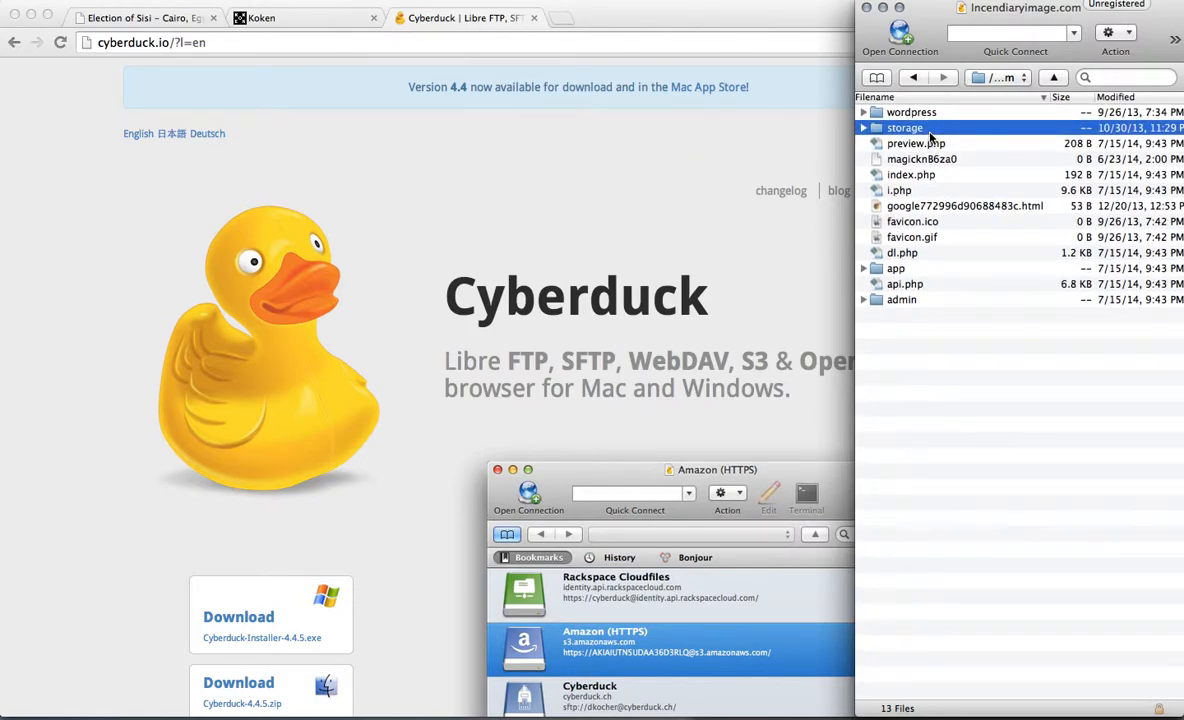
pyautogui.doubleClick(904, 127)
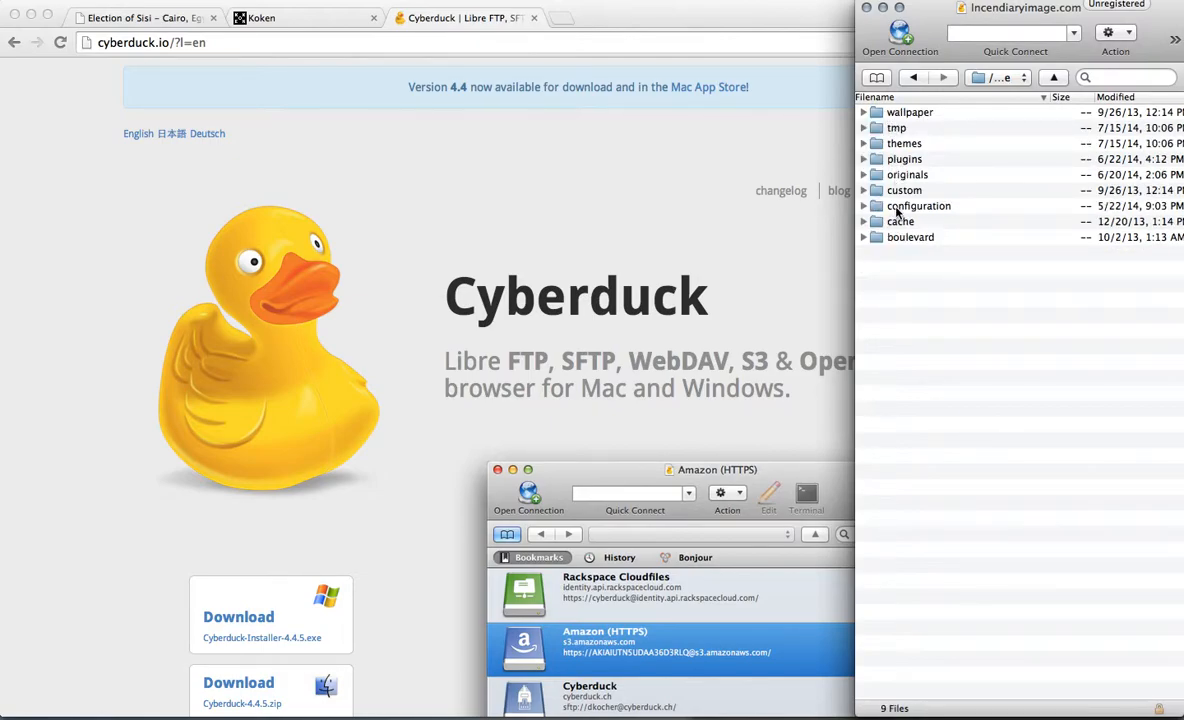
pyautogui.click(903, 143)
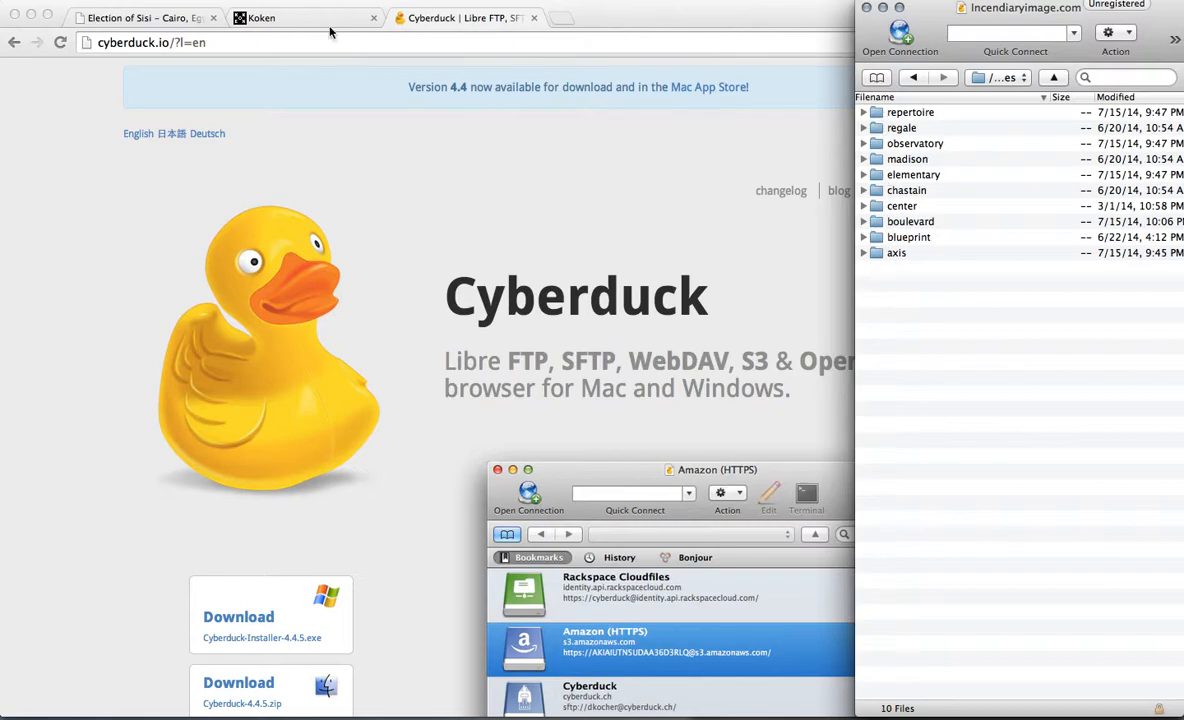
# Show Koken's Settings > Site page listing the installed themes
pyautogui.click(300, 18)
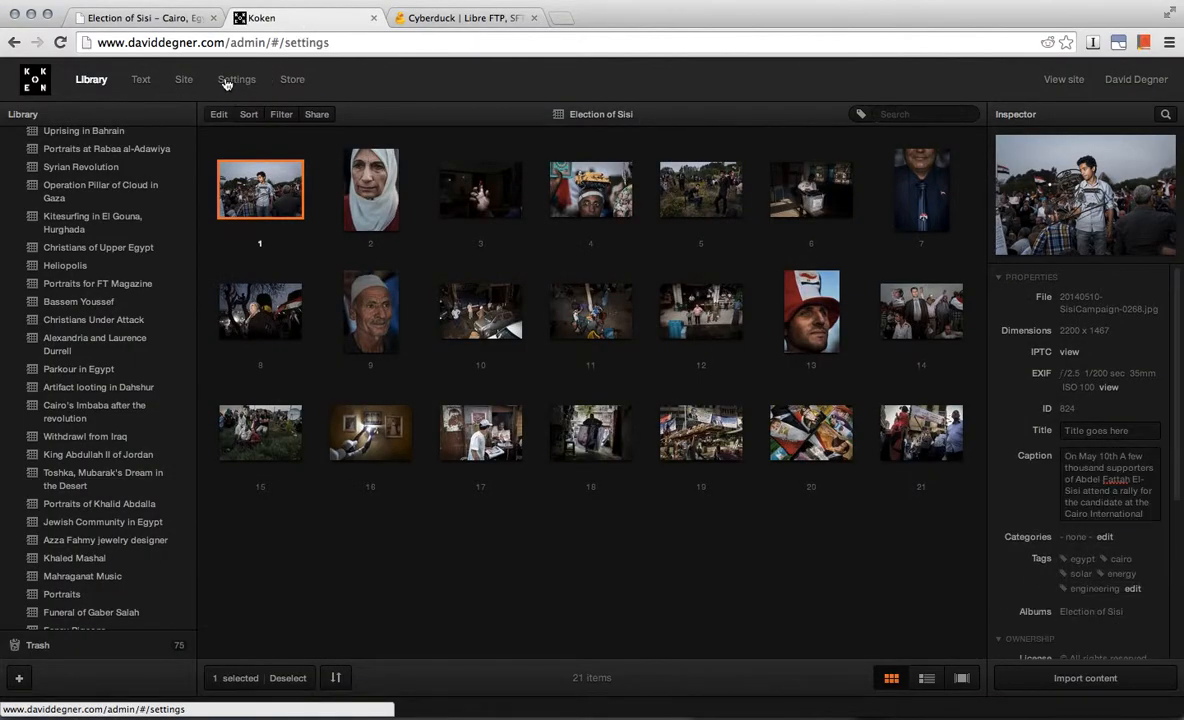
pyautogui.click(237, 79)
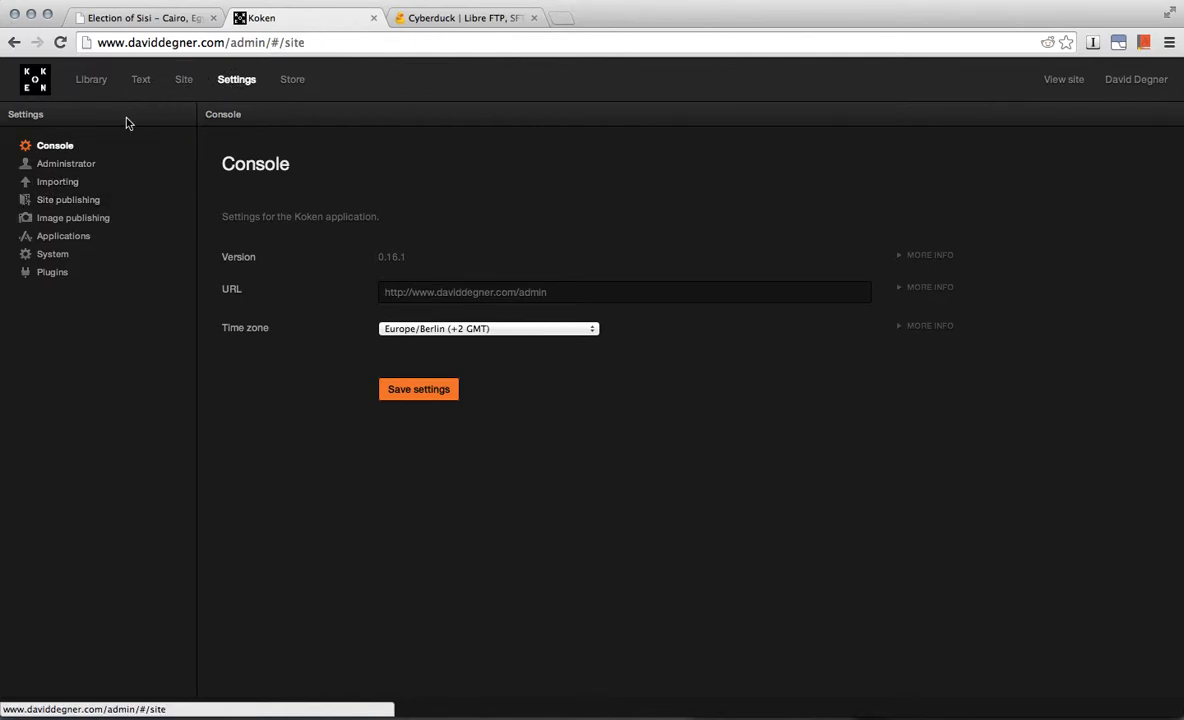
pyautogui.click(183, 79)
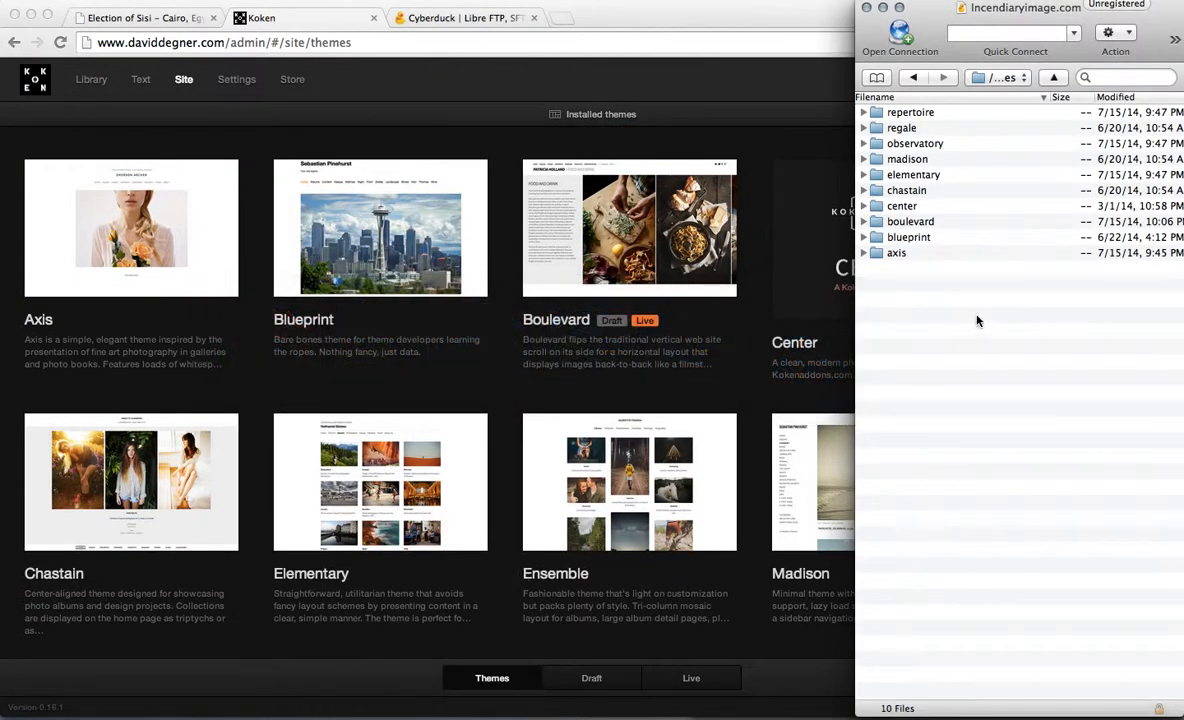
pyautogui.moveTo(915, 252)
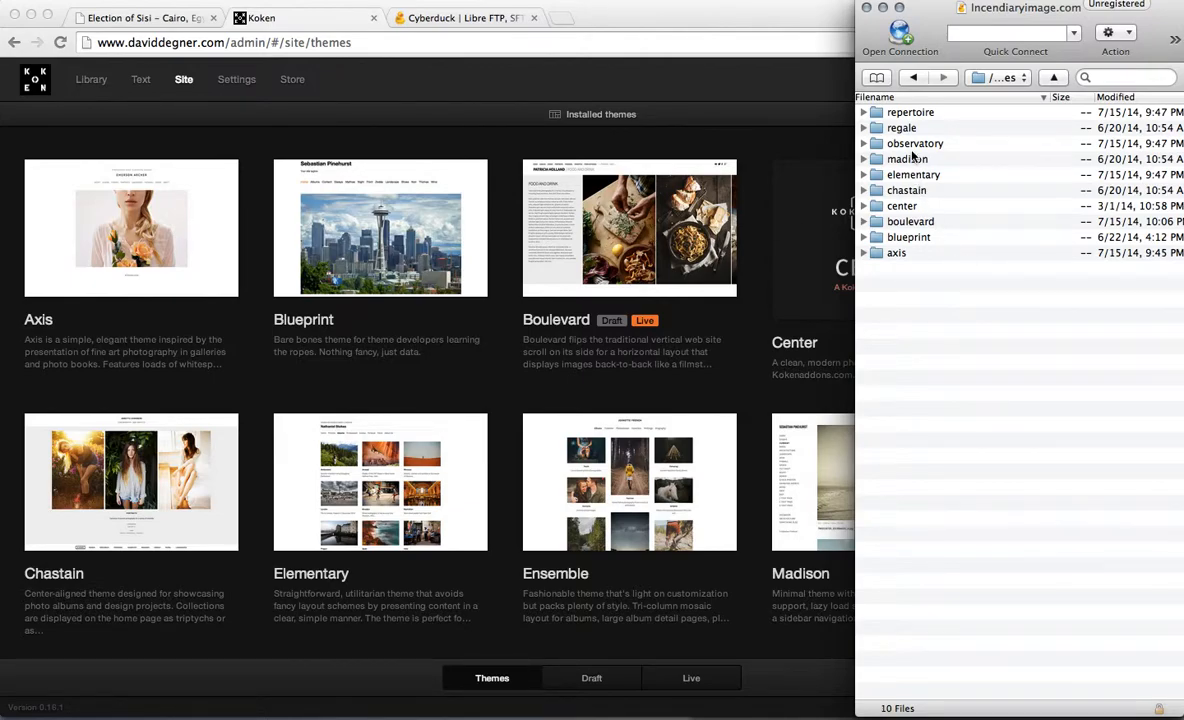
# Open the boulevard theme folder in Cyberduck's file browser
pyautogui.click(910, 221)
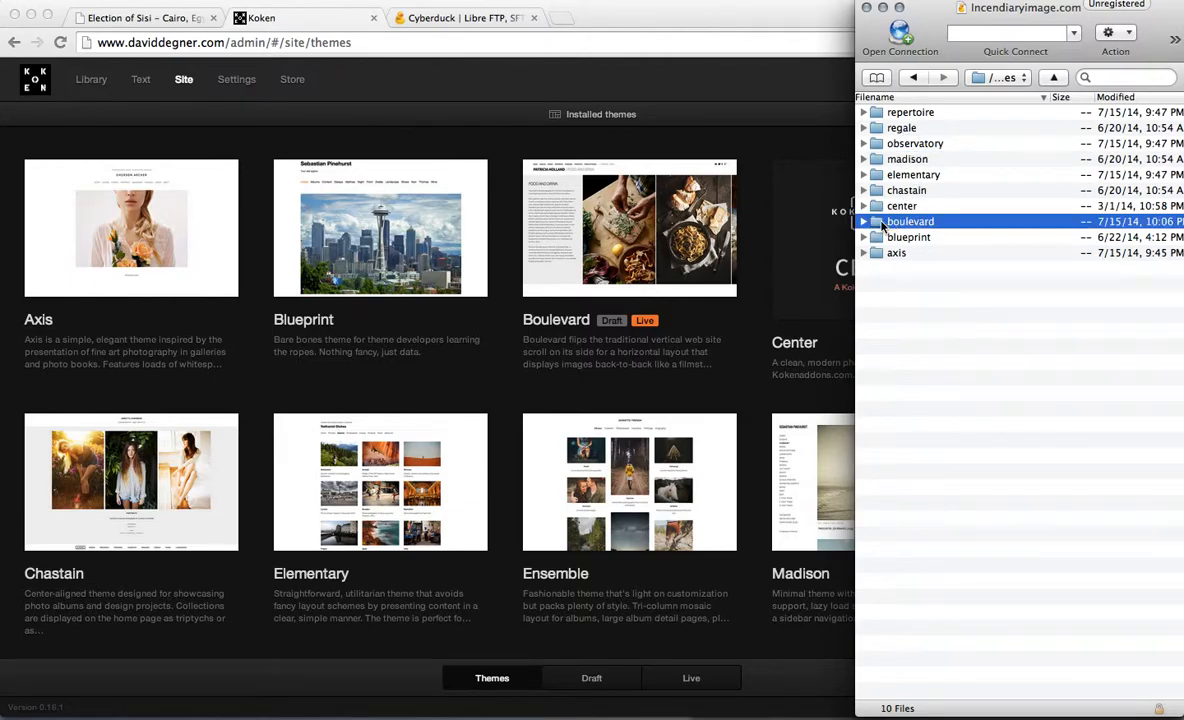
pyautogui.doubleClick(908, 237)
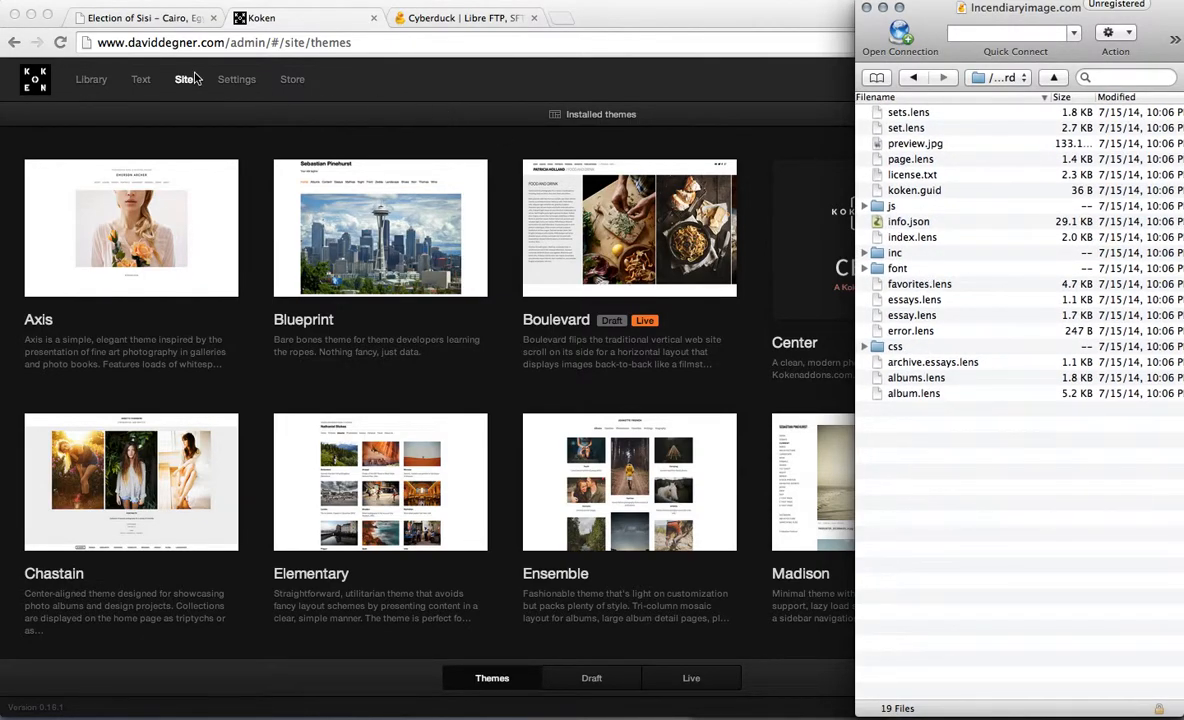
pyautogui.click(140, 18)
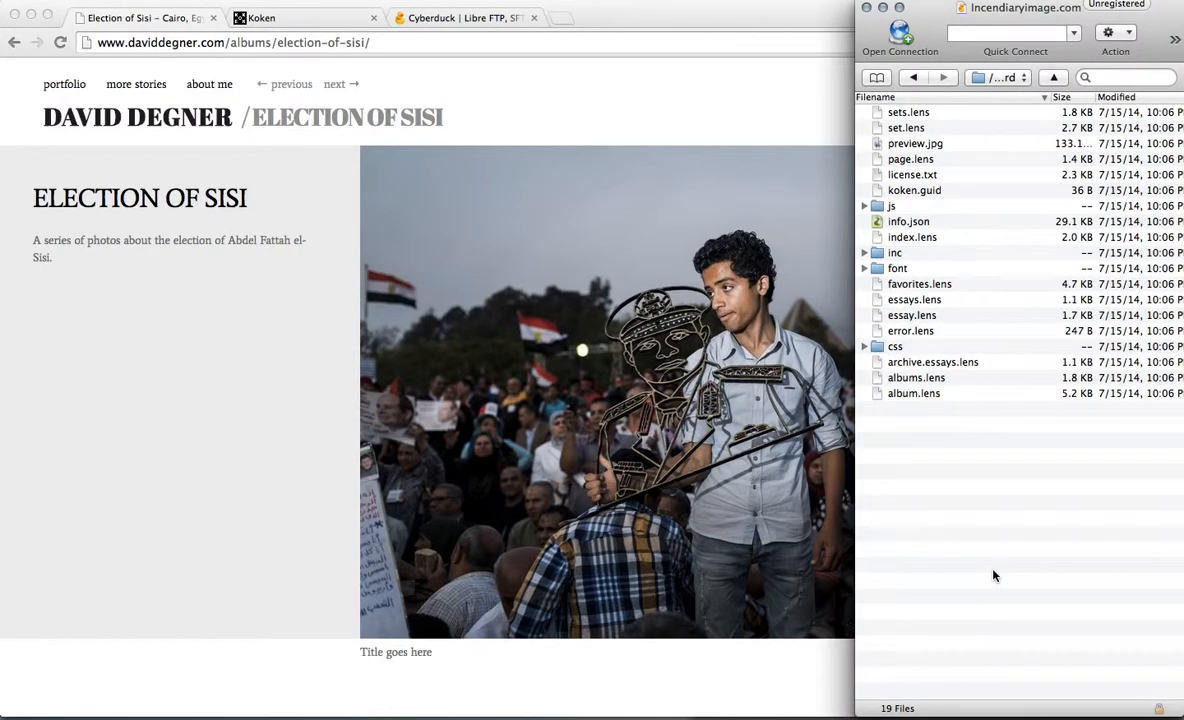
pyautogui.moveTo(960, 488)
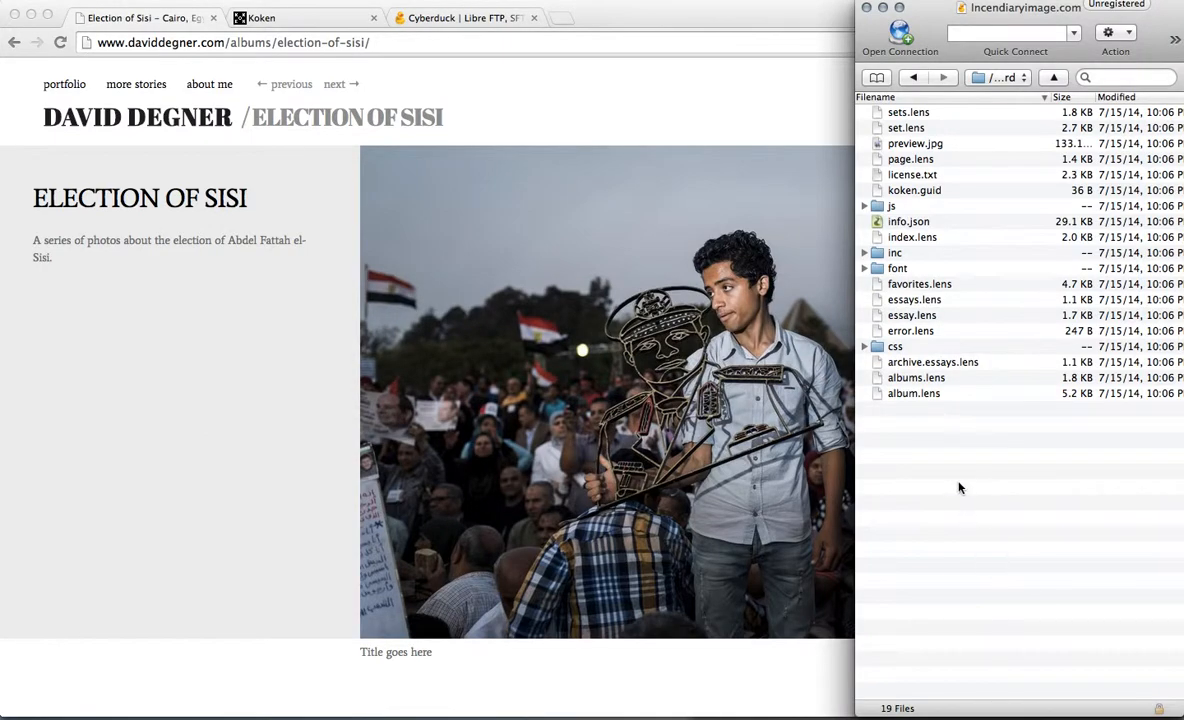
pyautogui.moveTo(935, 395)
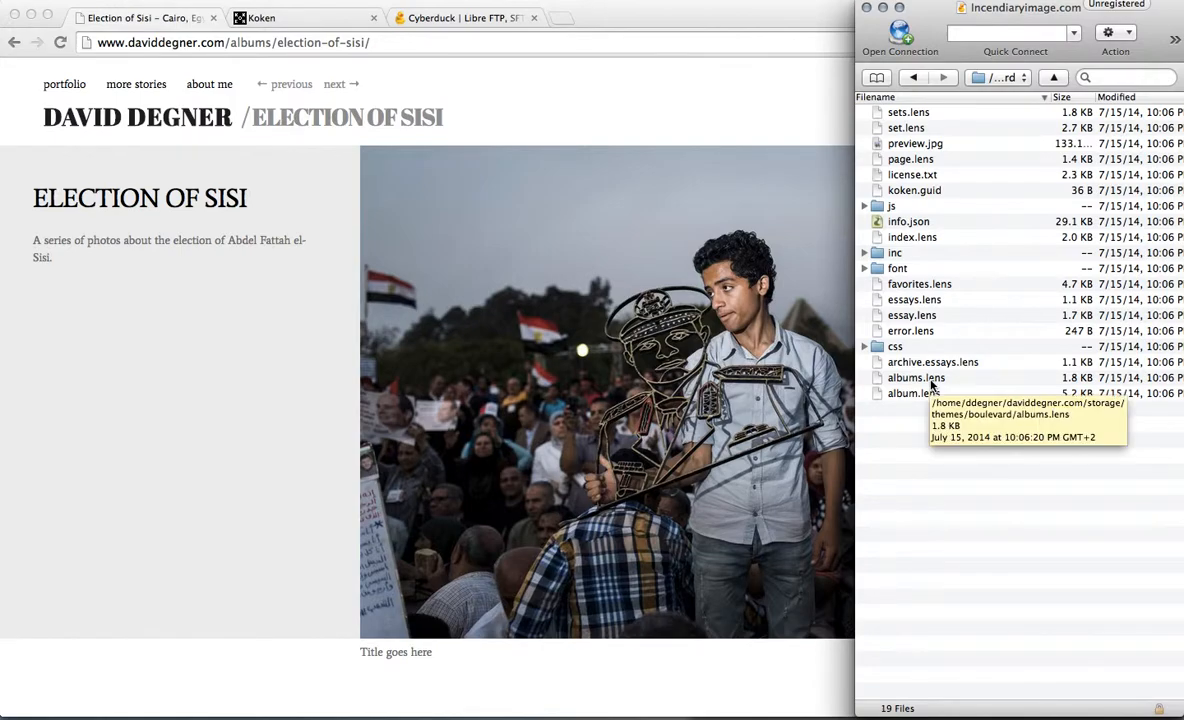
# Download album.lens and open it in the text editor
pyautogui.click(915, 377)
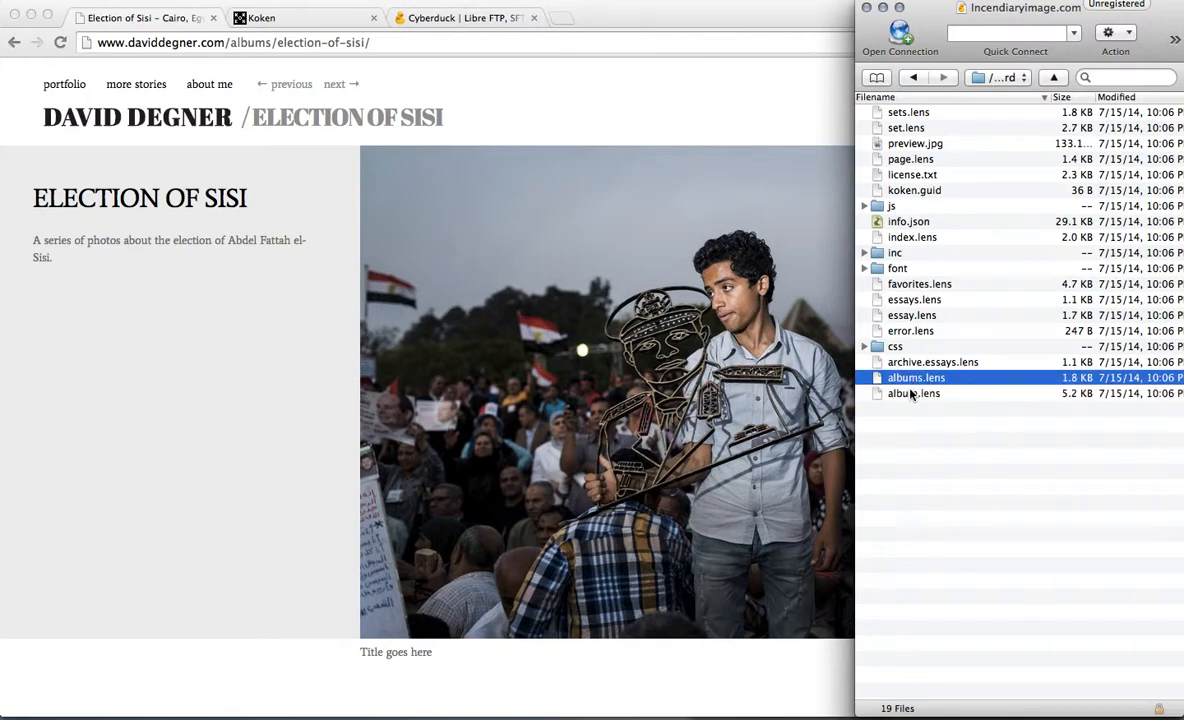
pyautogui.click(913, 393)
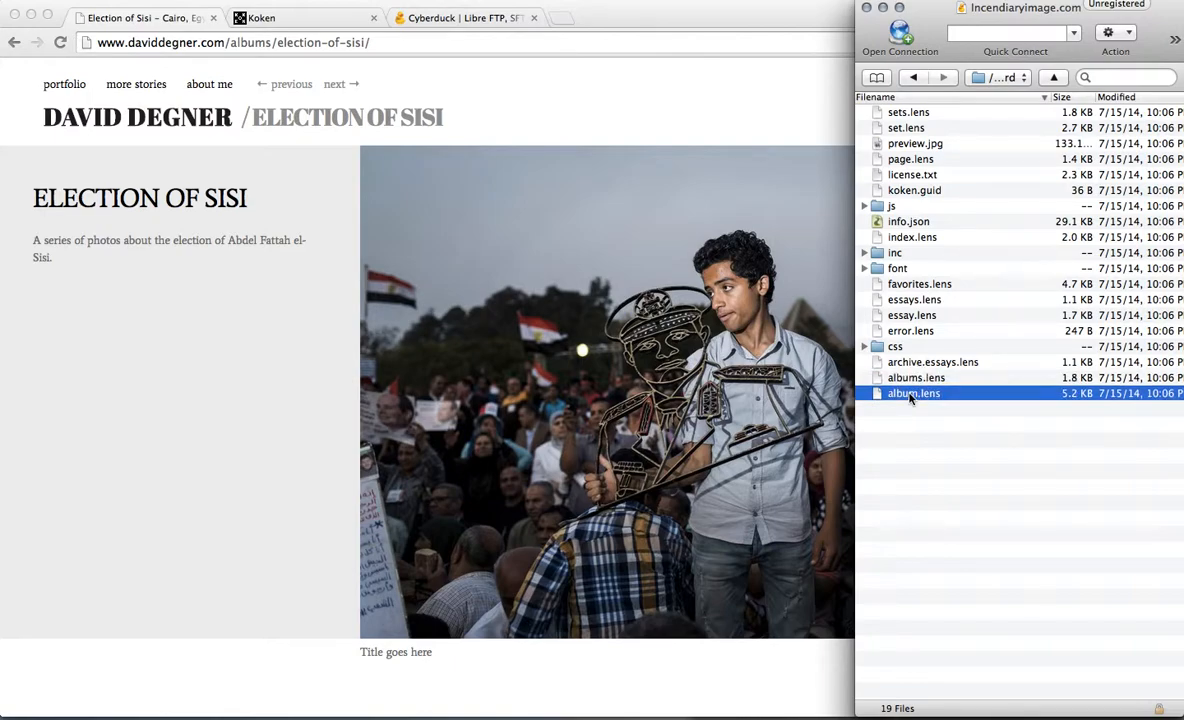
pyautogui.moveTo(932, 401)
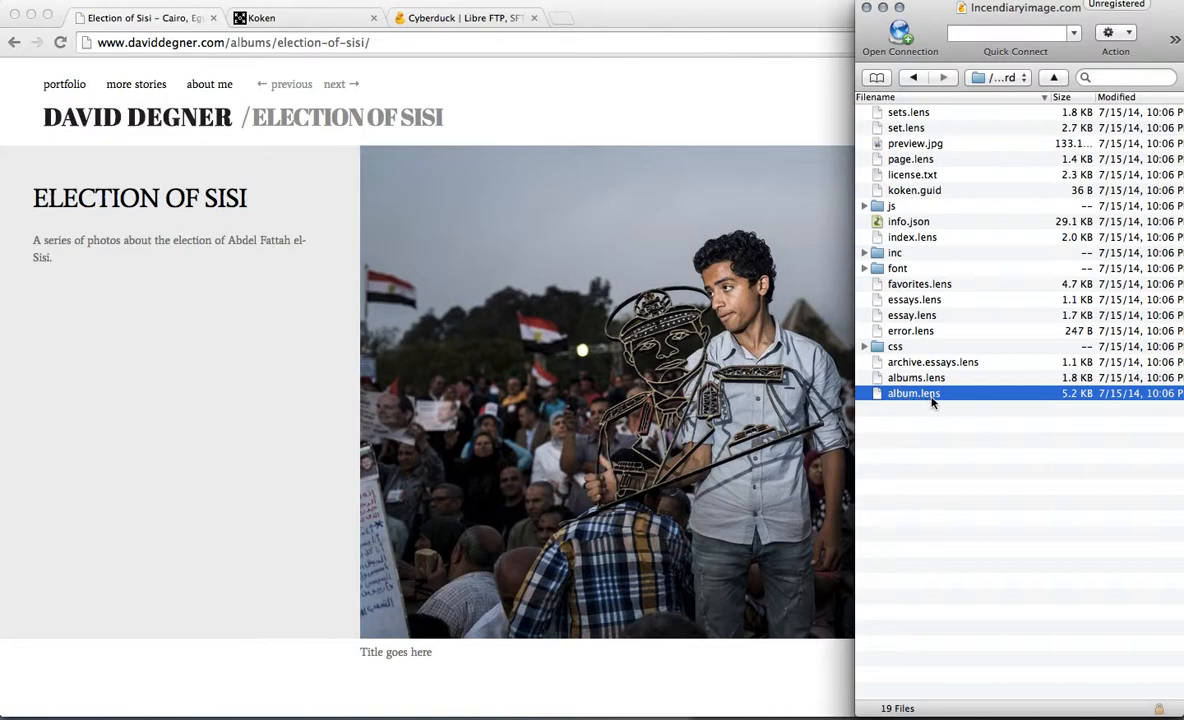
pyautogui.moveTo(925, 403)
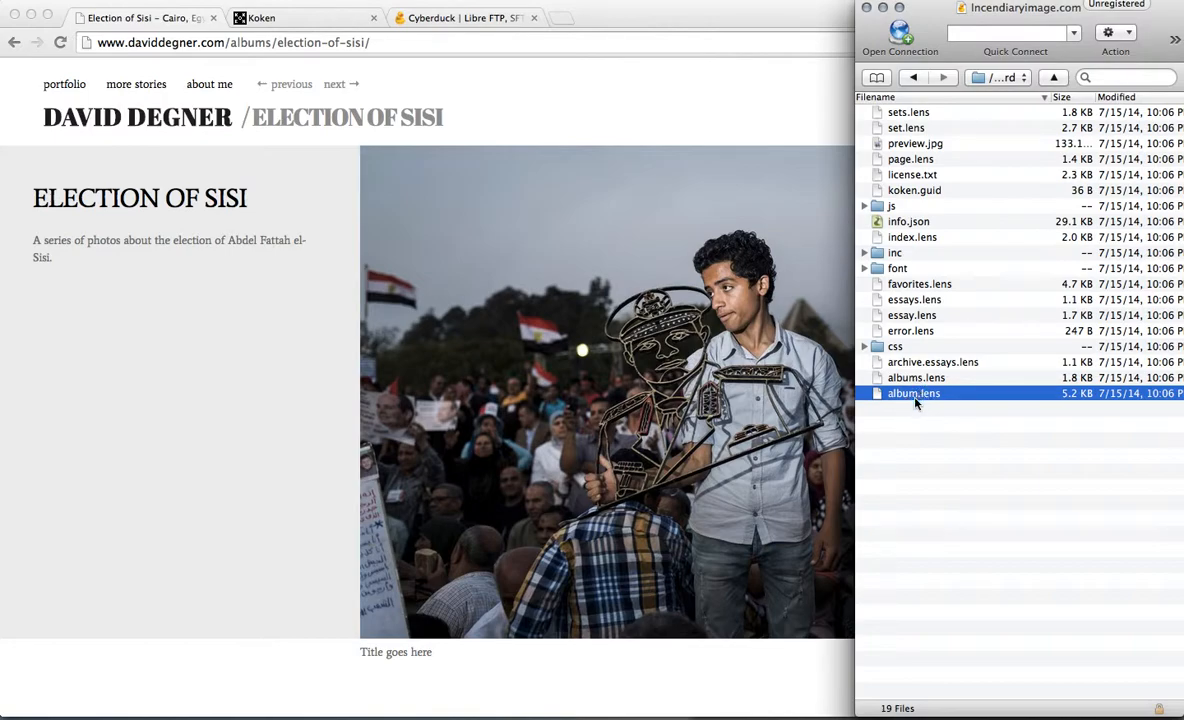
pyautogui.doubleClick(914, 393)
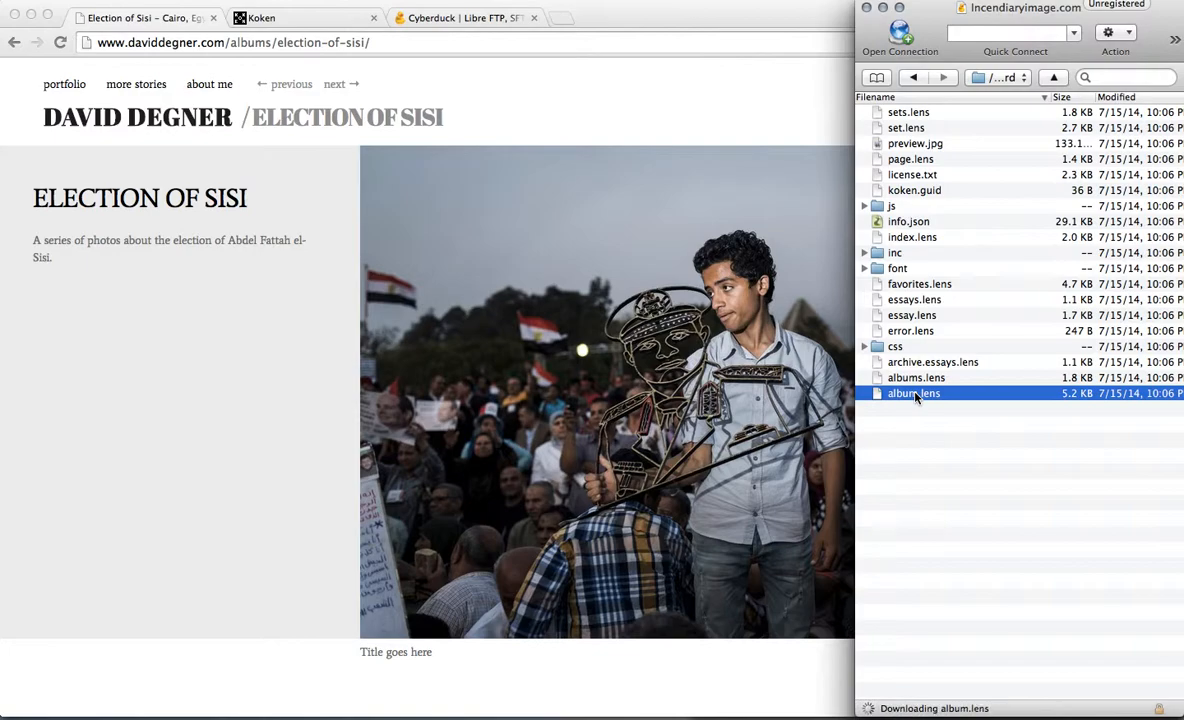
pyautogui.doubleClick(914, 393)
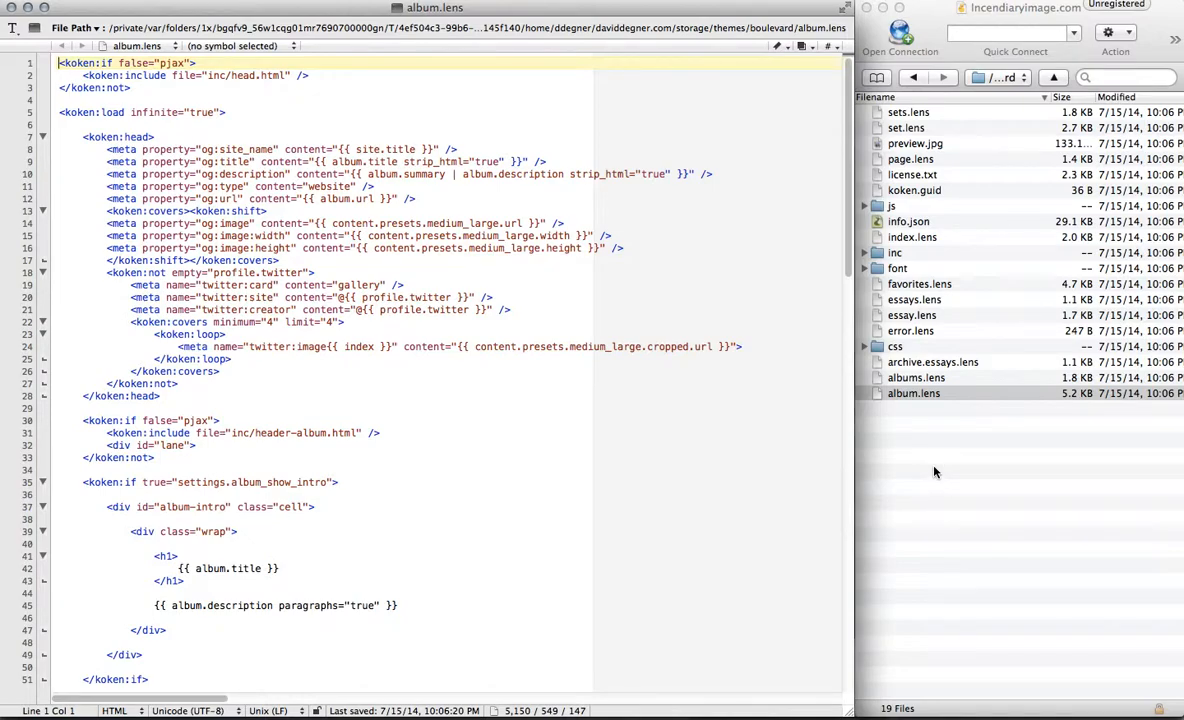
pyautogui.moveTo(534, 424)
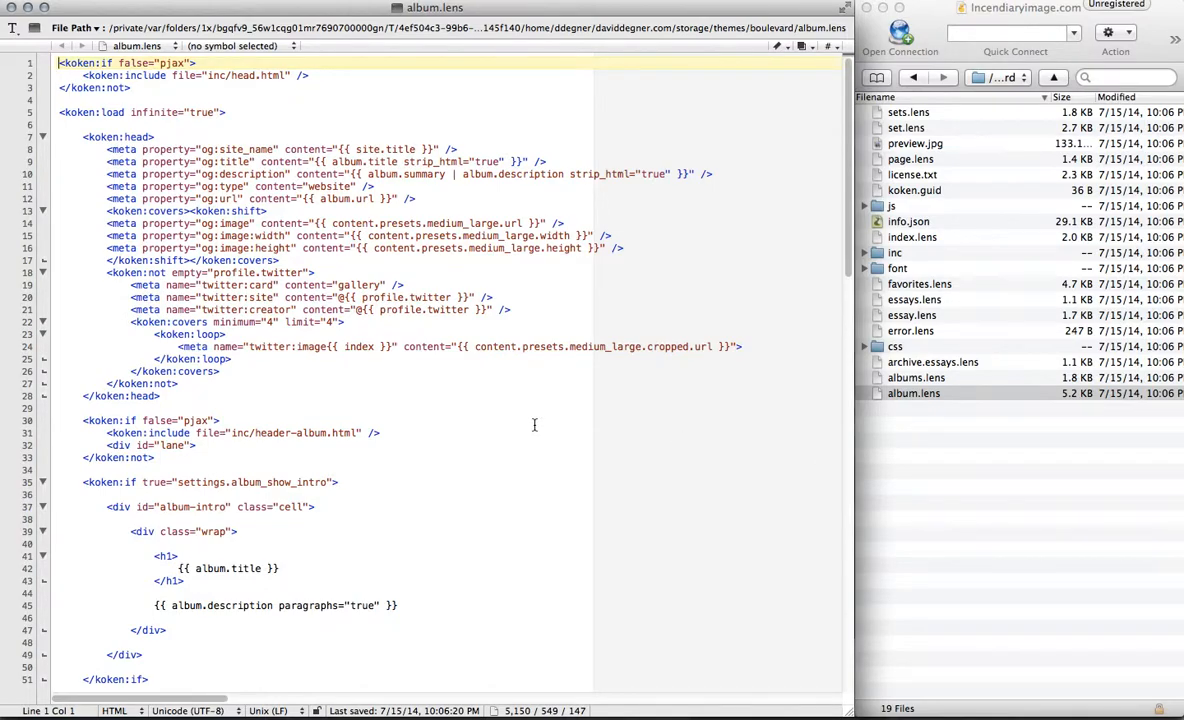
pyautogui.scroll(-3)
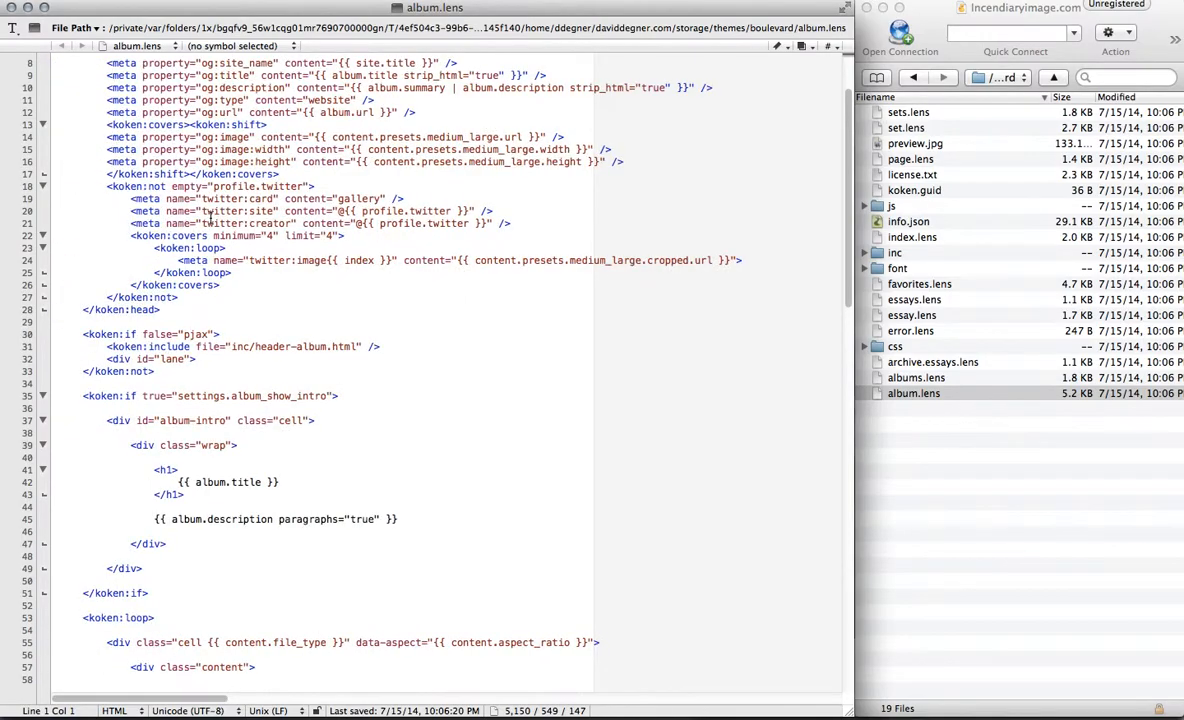
pyautogui.scroll(-3)
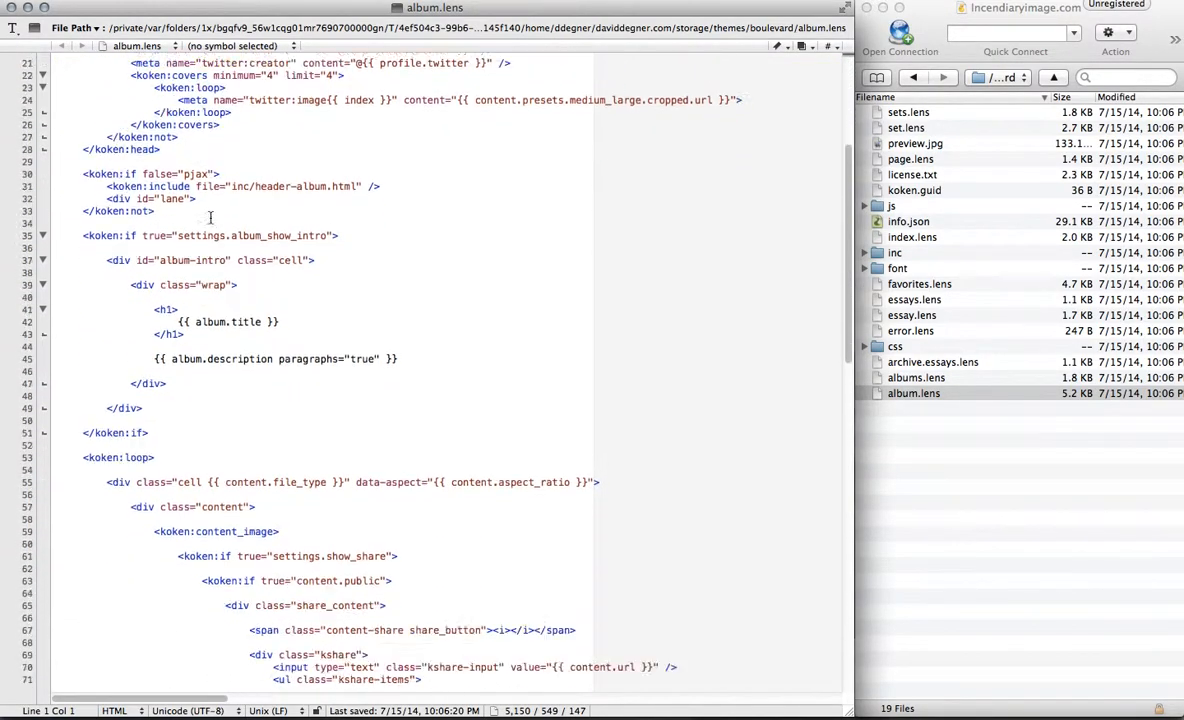
pyautogui.scroll(-3)
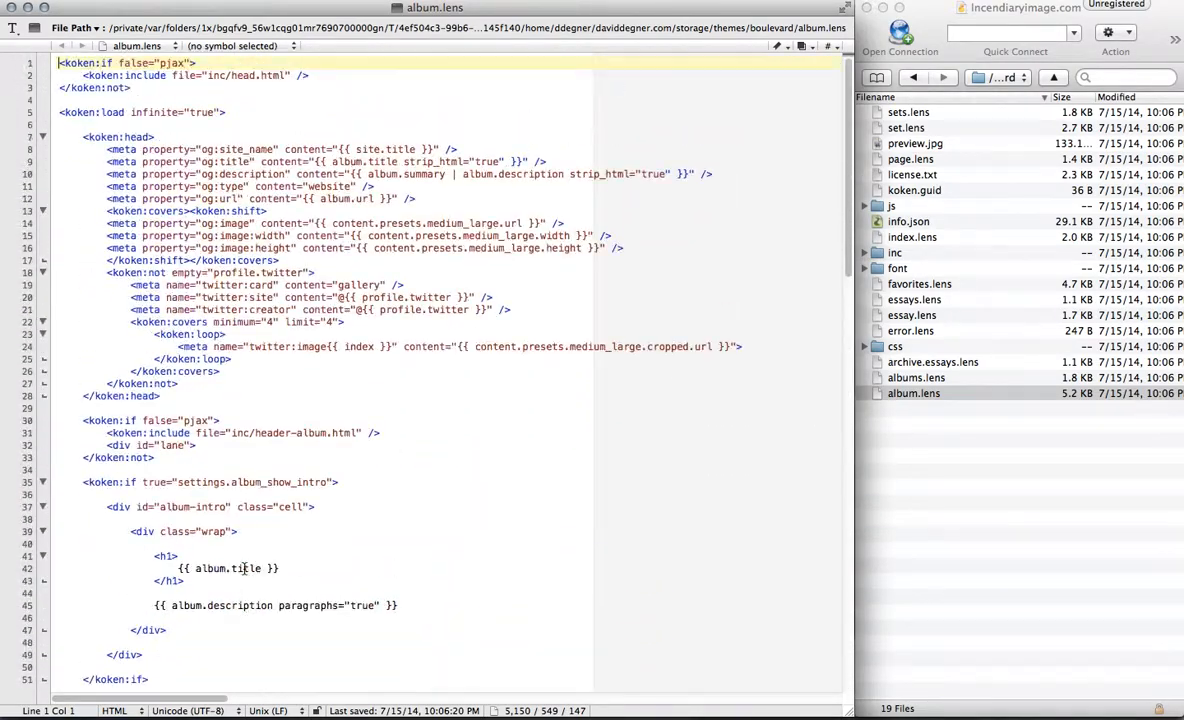
pyautogui.scroll(-3)
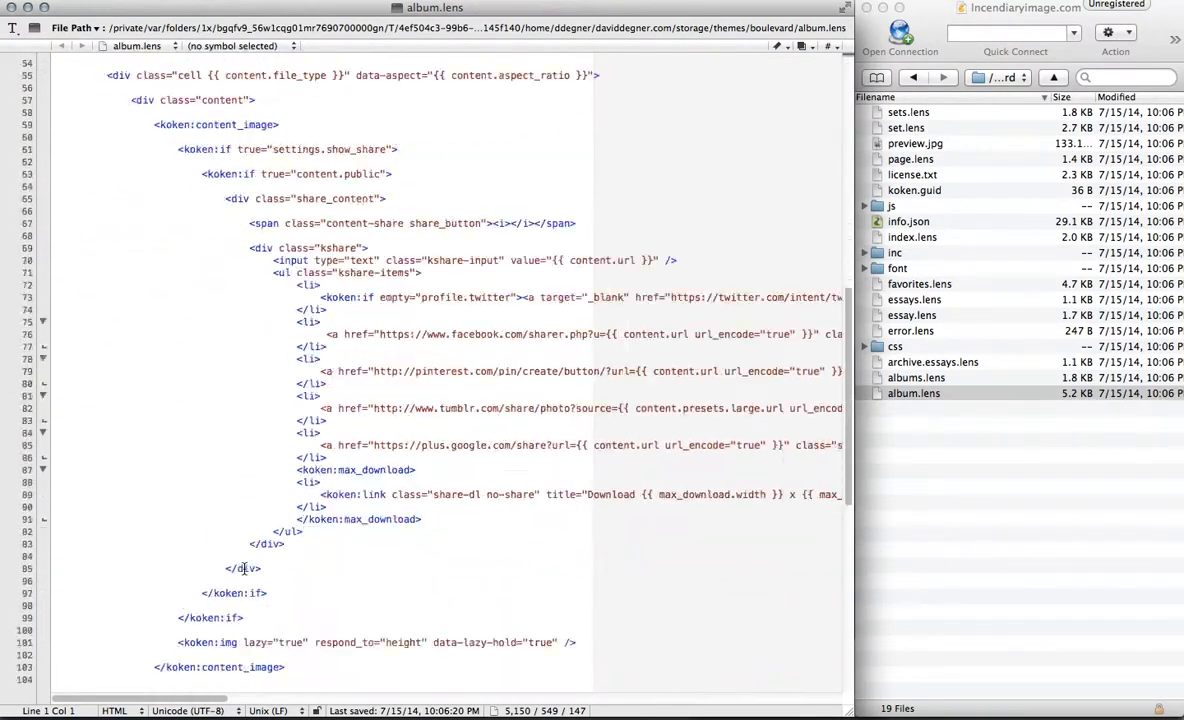
pyautogui.scroll(-3)
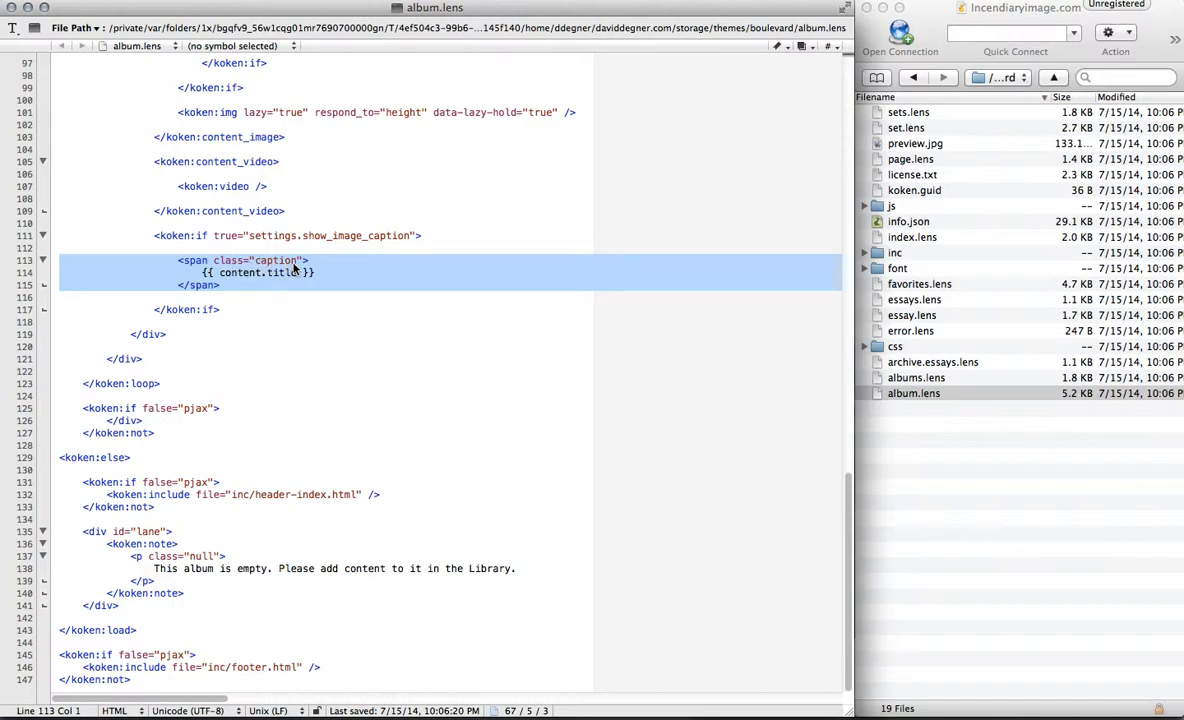
pyautogui.moveTo(268, 280)
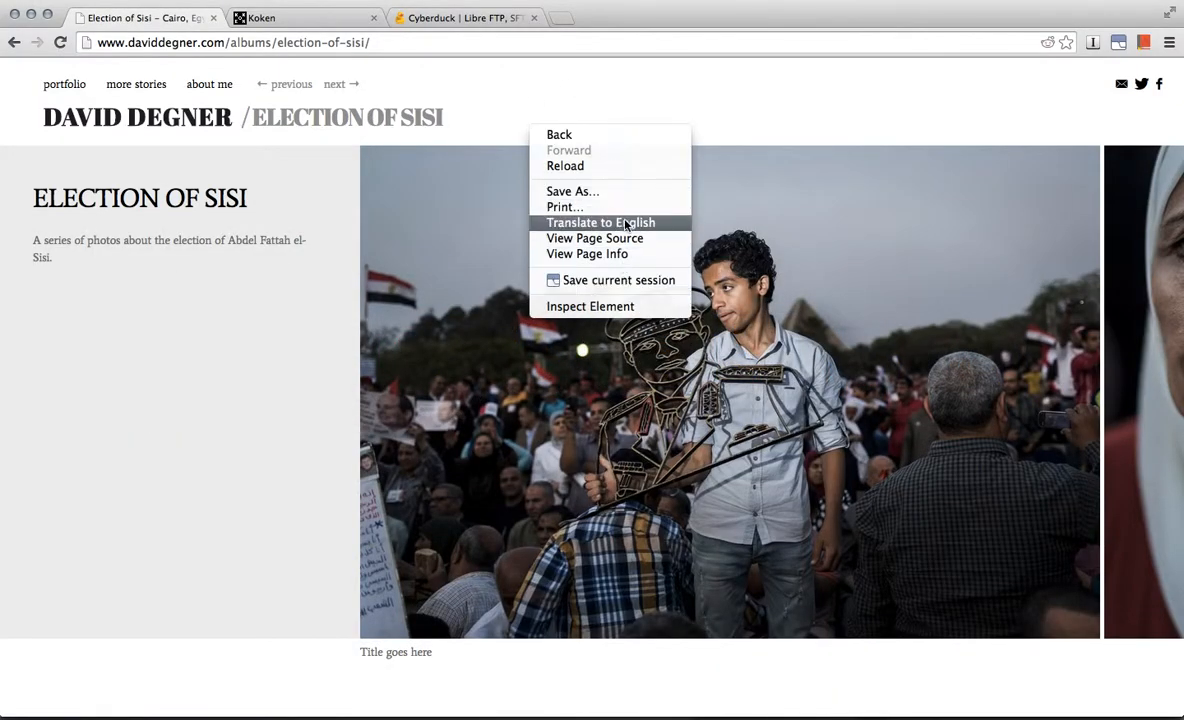
# View the Election of Sisi album page's source to find the caption span
pyautogui.click(594, 238)
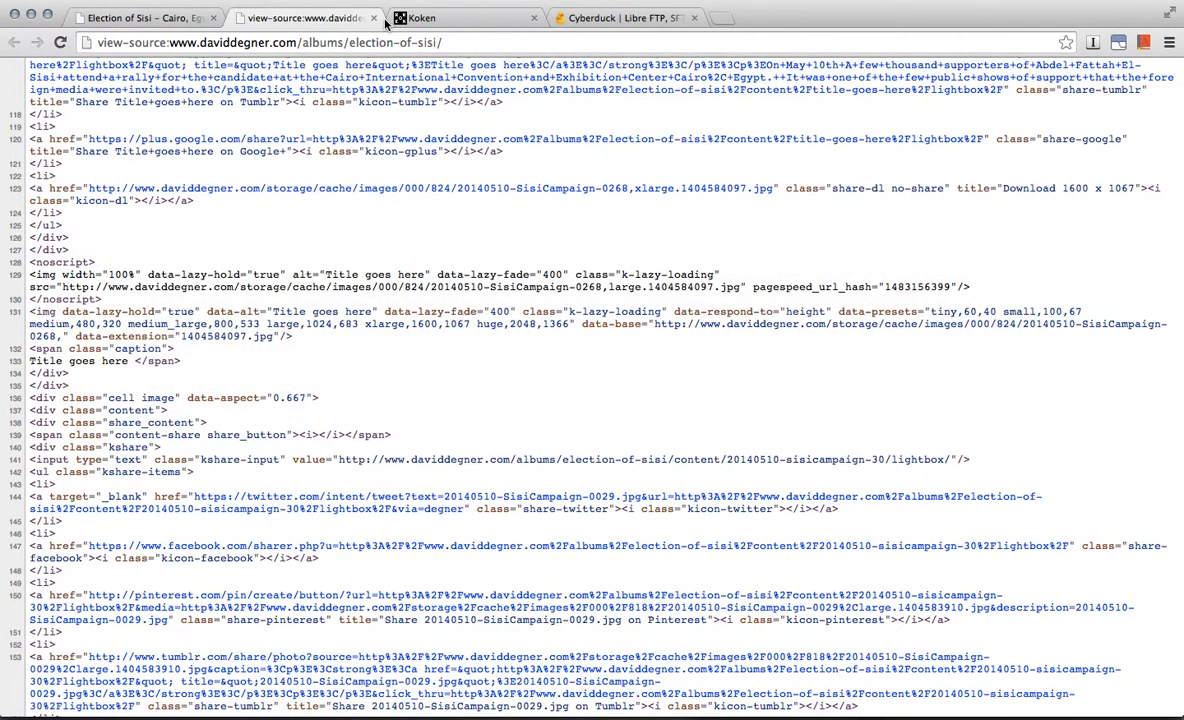
pyautogui.moveTo(249, 378)
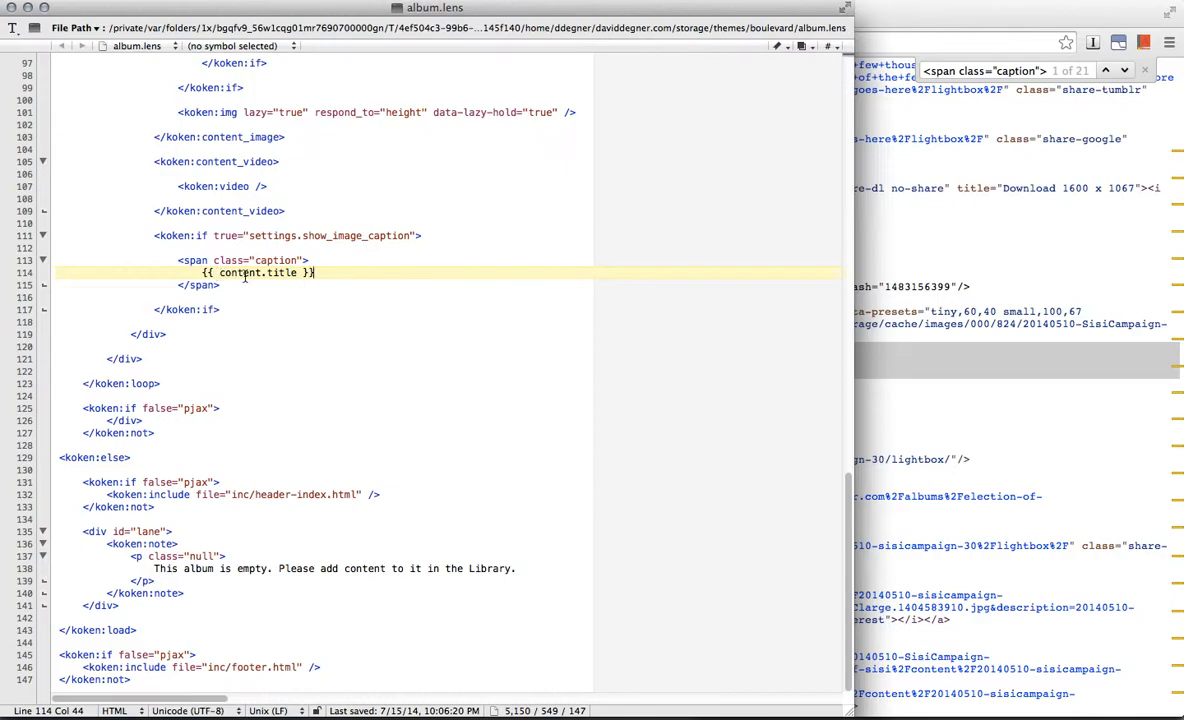
# Replace 'title' with 'caption' in {{ content.title }} and save album.lens
pyautogui.doubleClick(282, 272)
pyautogui.write('caption')
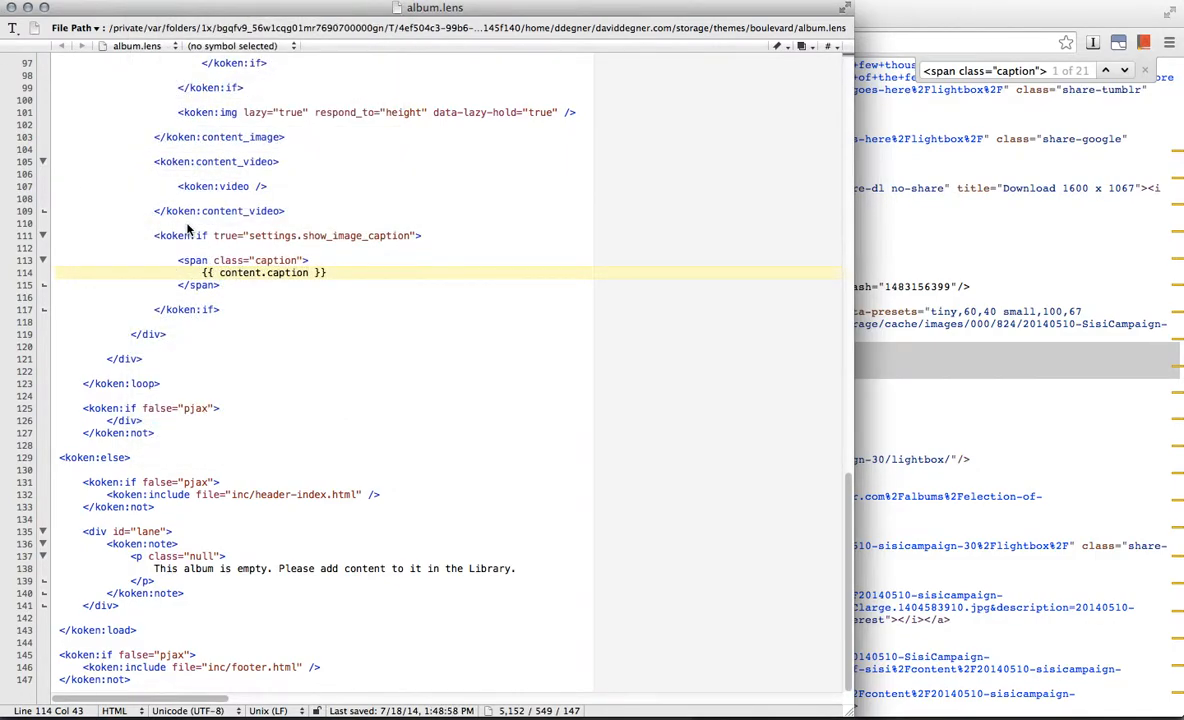
pyautogui.press('cmd+tab')
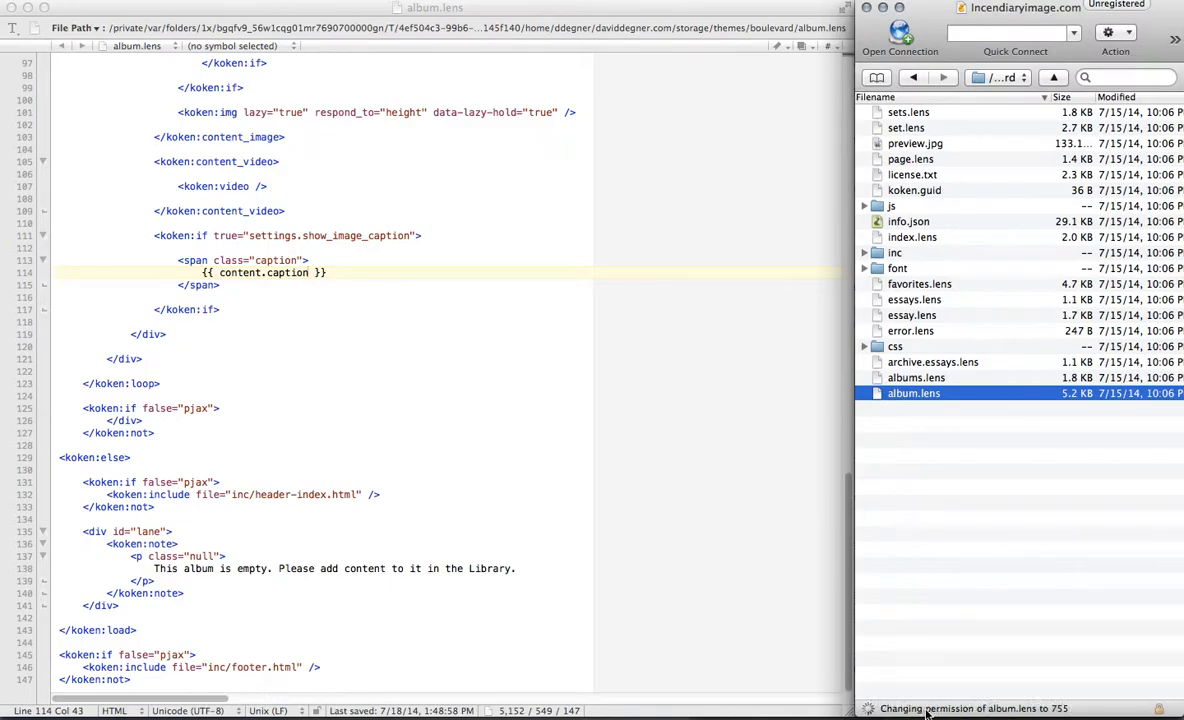
pyautogui.press('cmd+tab')
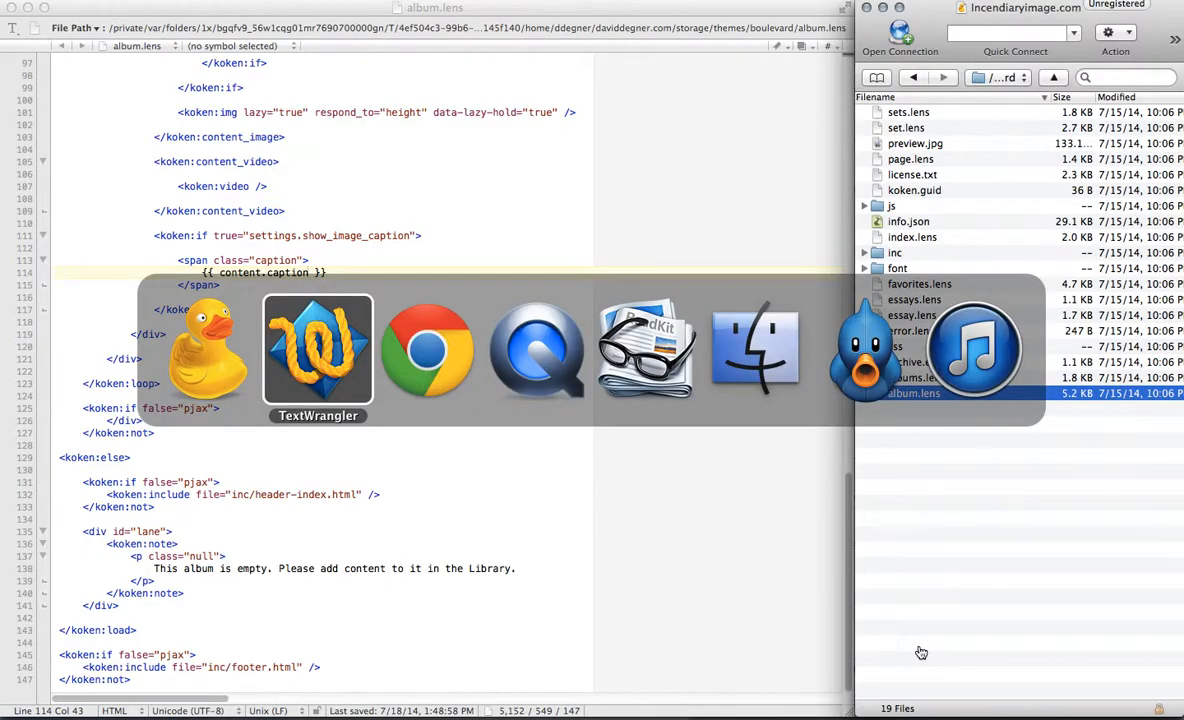